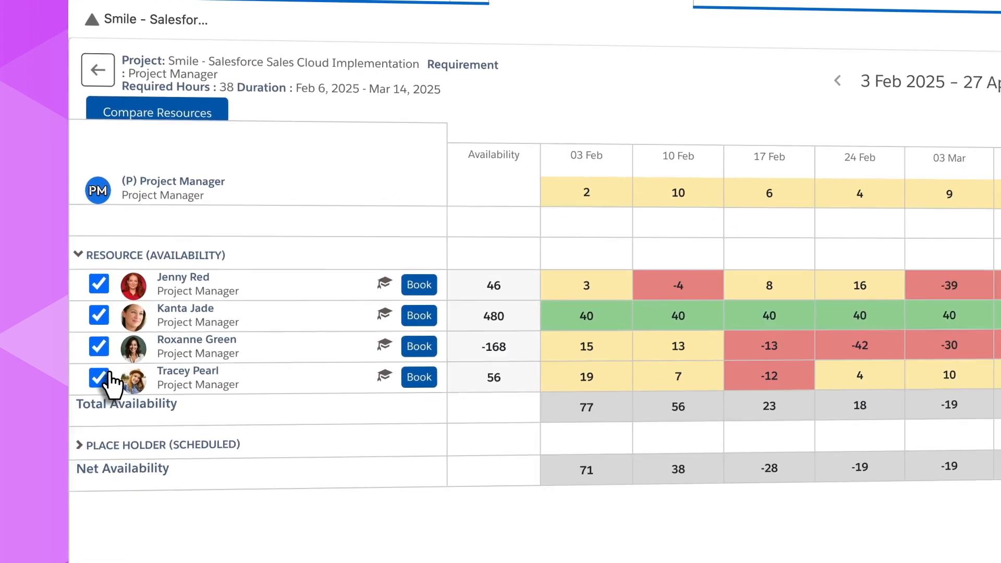
- Select a Project Manager candidate in Compare Resources before moving to the project portfolio list
left_click(158, 113)
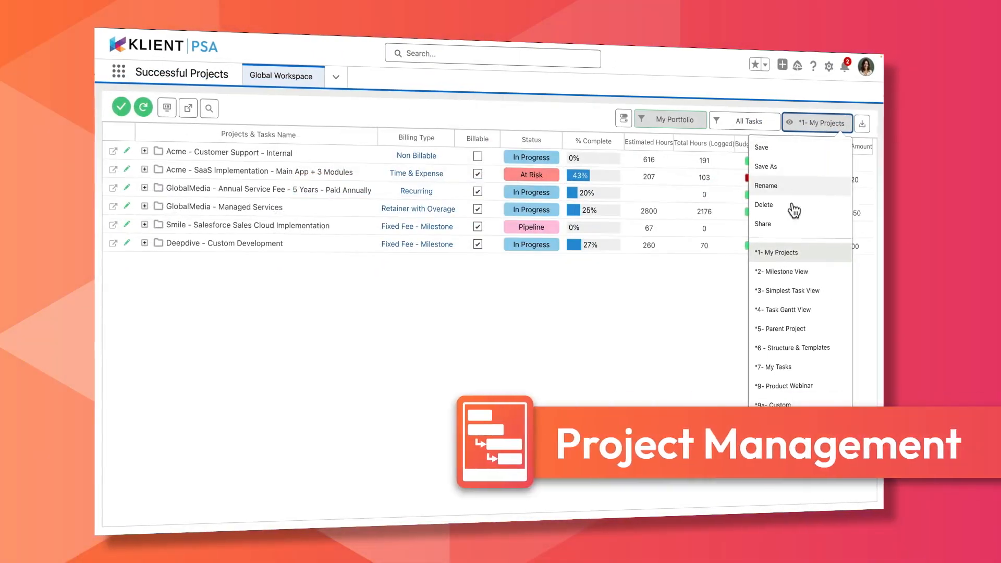
- Create a 'Customer to approve design' task in the Timeline view and save its details
left_click(780, 271)
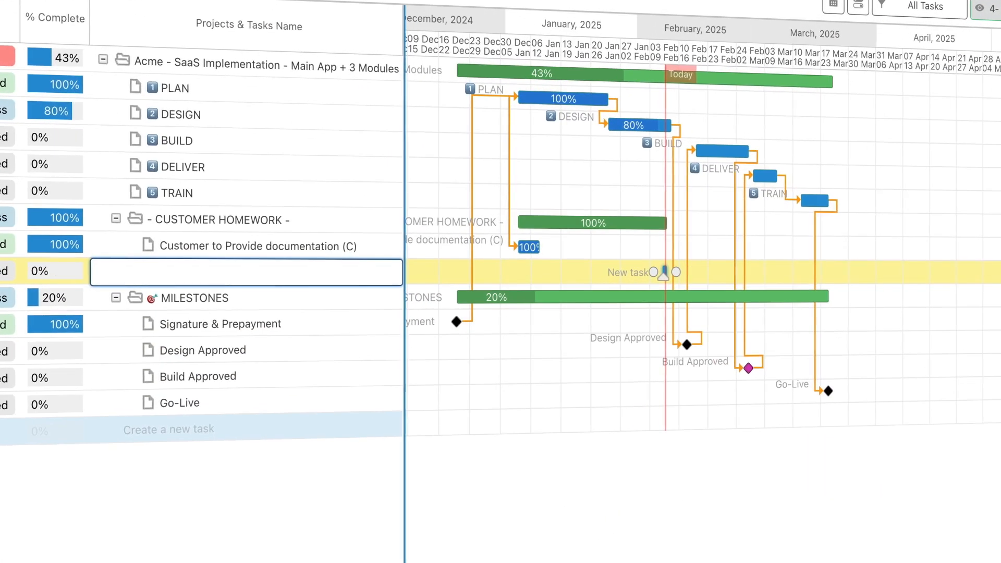
type("Customer to approve design")
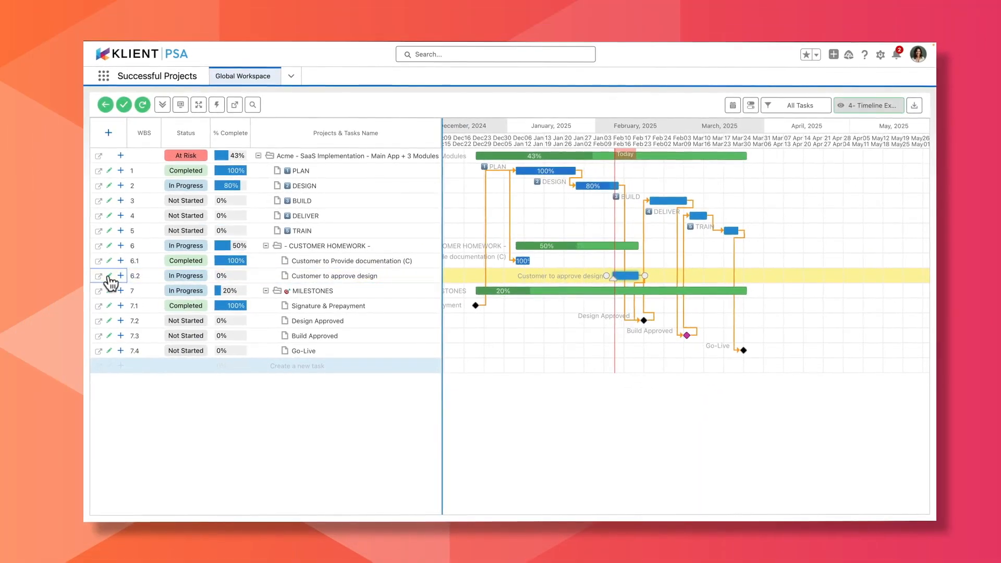
left_click(97, 275)
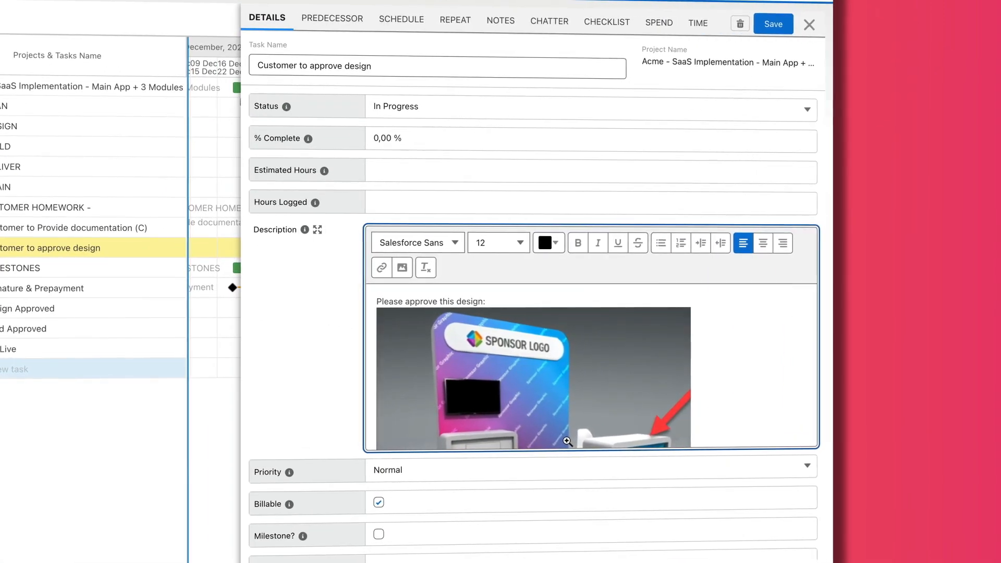
left_click(808, 25)
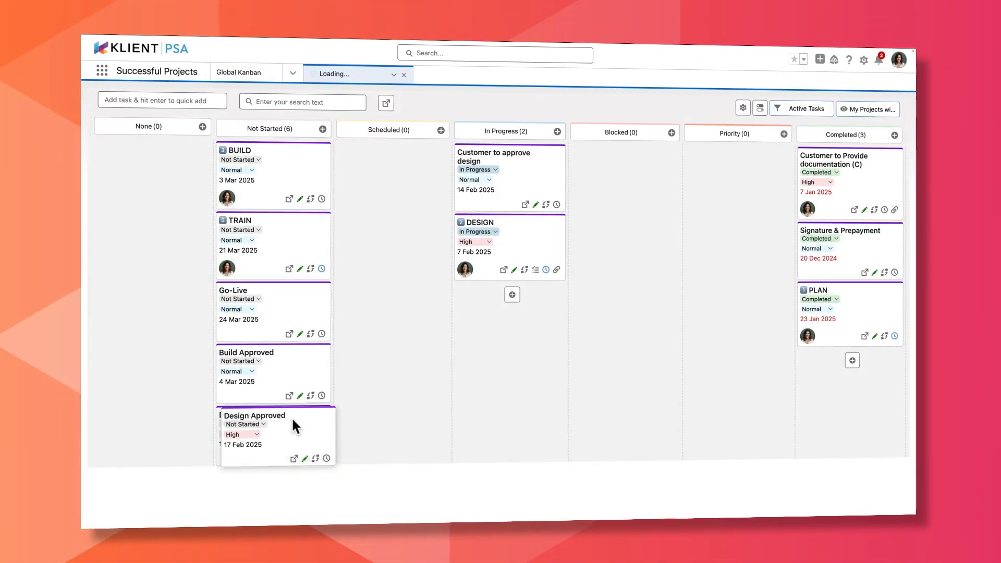
- Complete Design Approved on the Kanban, then show My Deadlines as a February 2025 calendar
left_click_drag(293, 428, 830, 393)
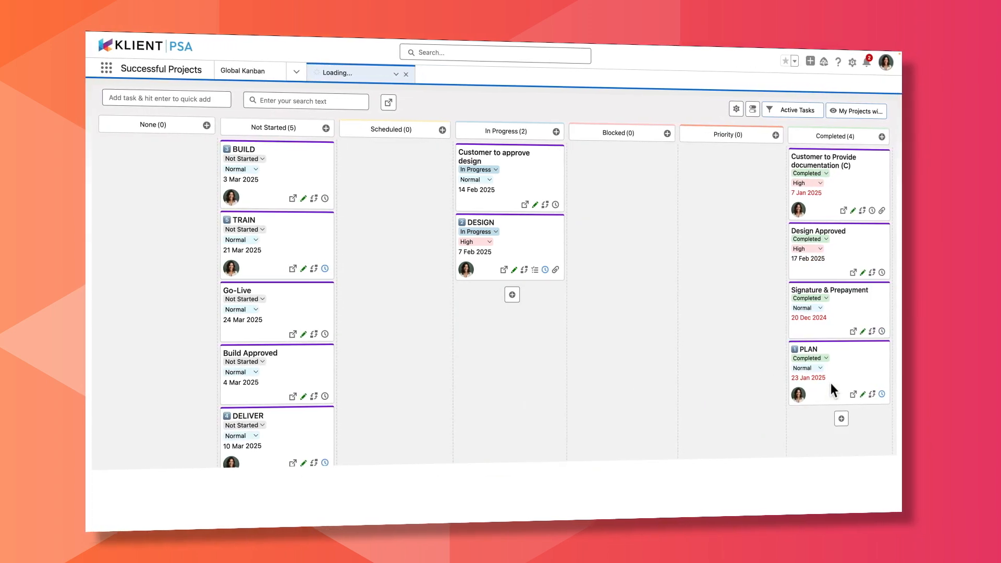
left_click(242, 71)
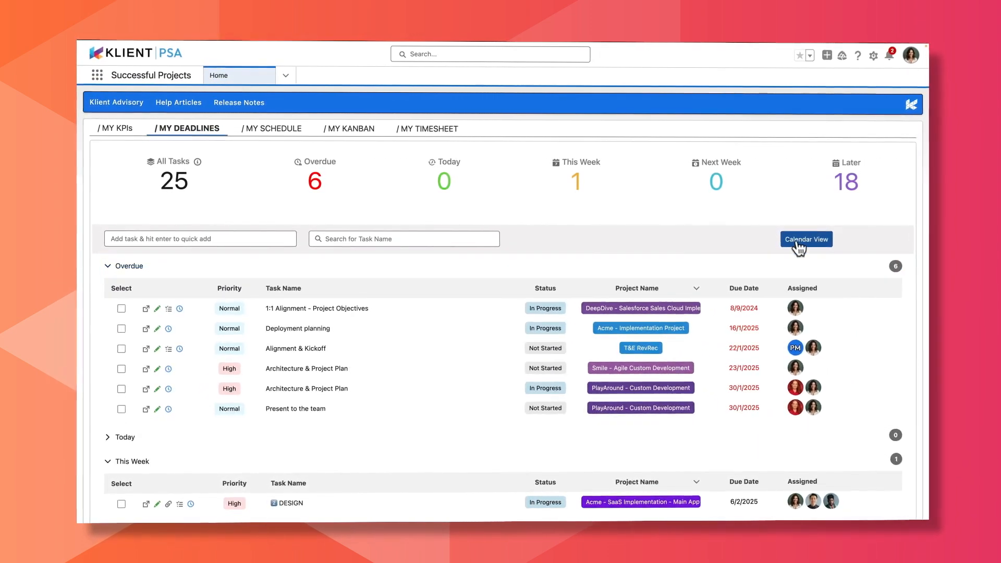
left_click(806, 239)
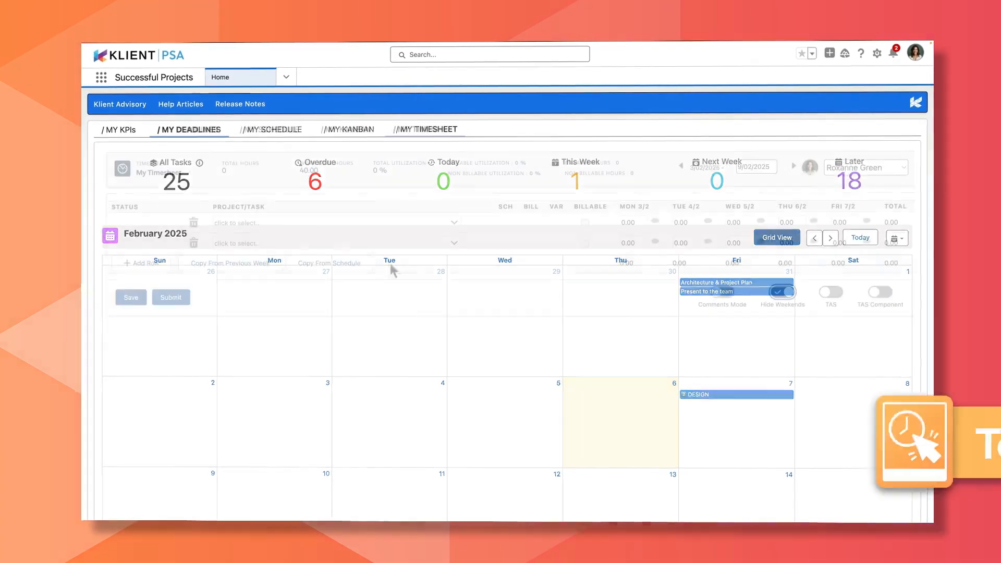
- Log 5.00 hours on Mon 3/2 for the Acme DESIGN task and add a comment
left_click(428, 129)
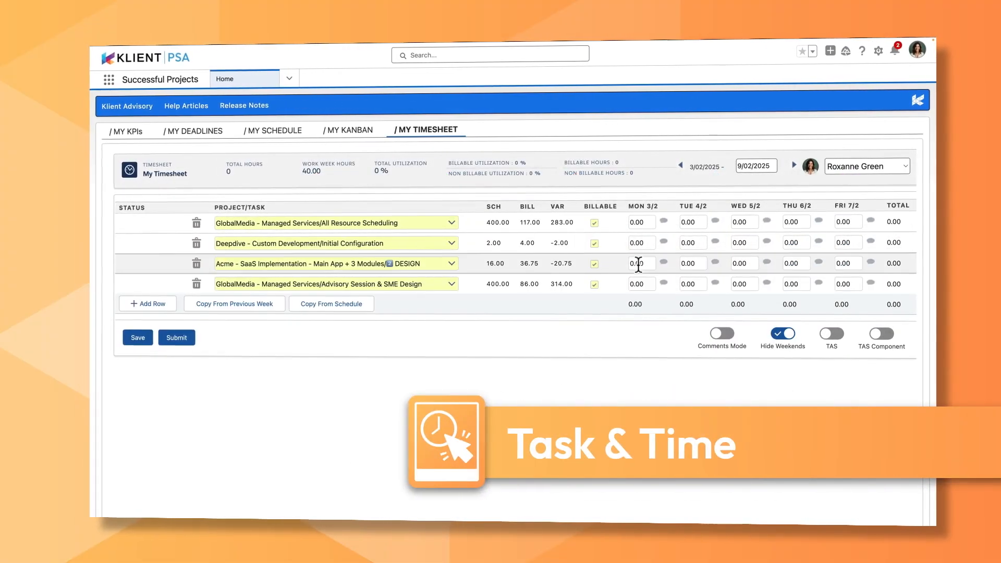
type("5.00")
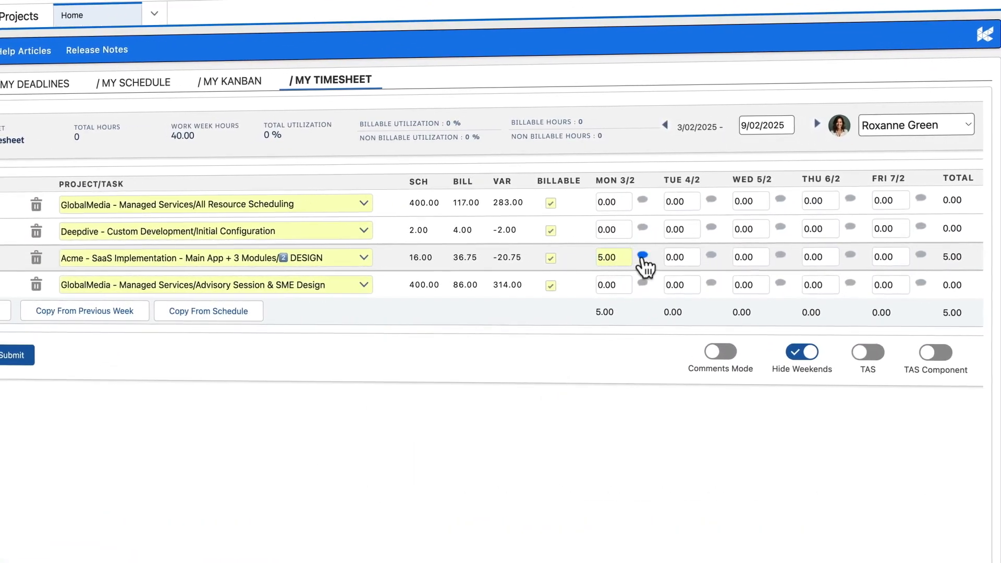
left_click(644, 257)
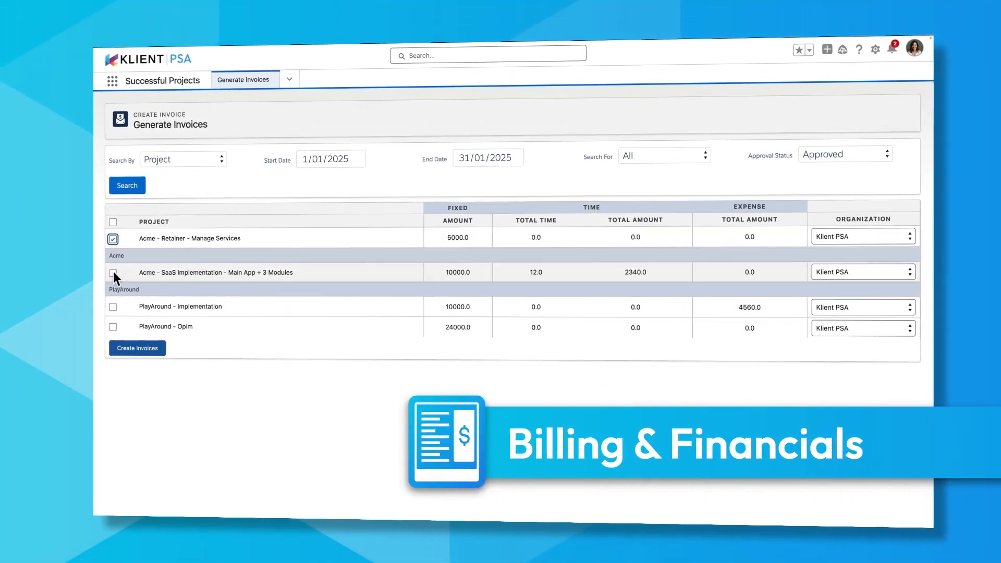
- Include the Acme SaaS project in Generate Invoices and open the Project Home dashboard
left_click(137, 348)
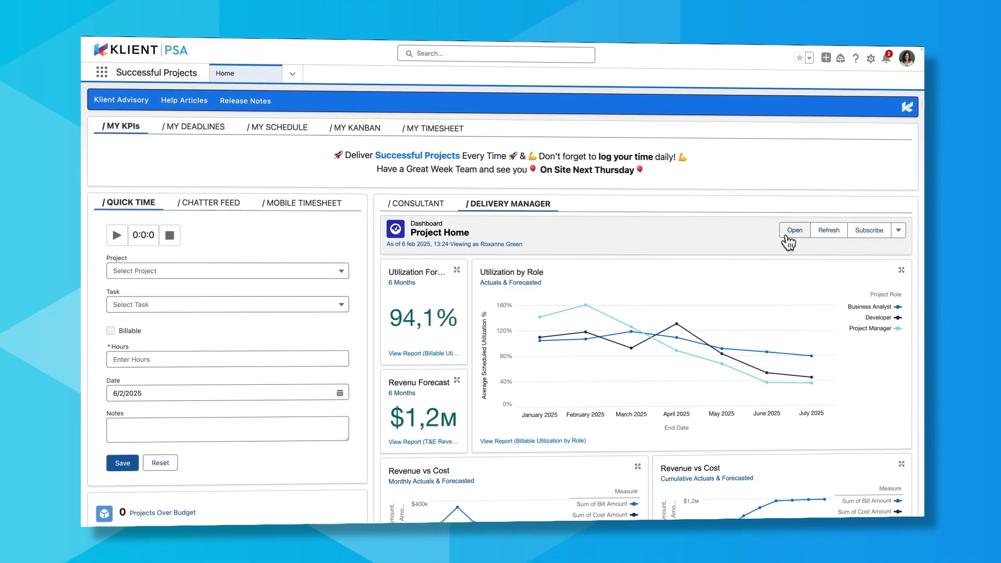
left_click(793, 230)
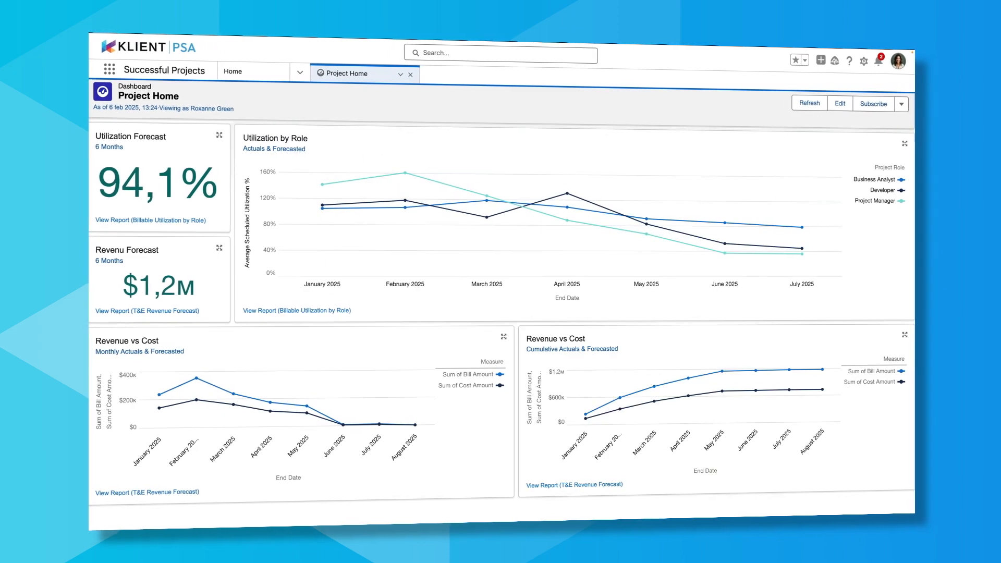